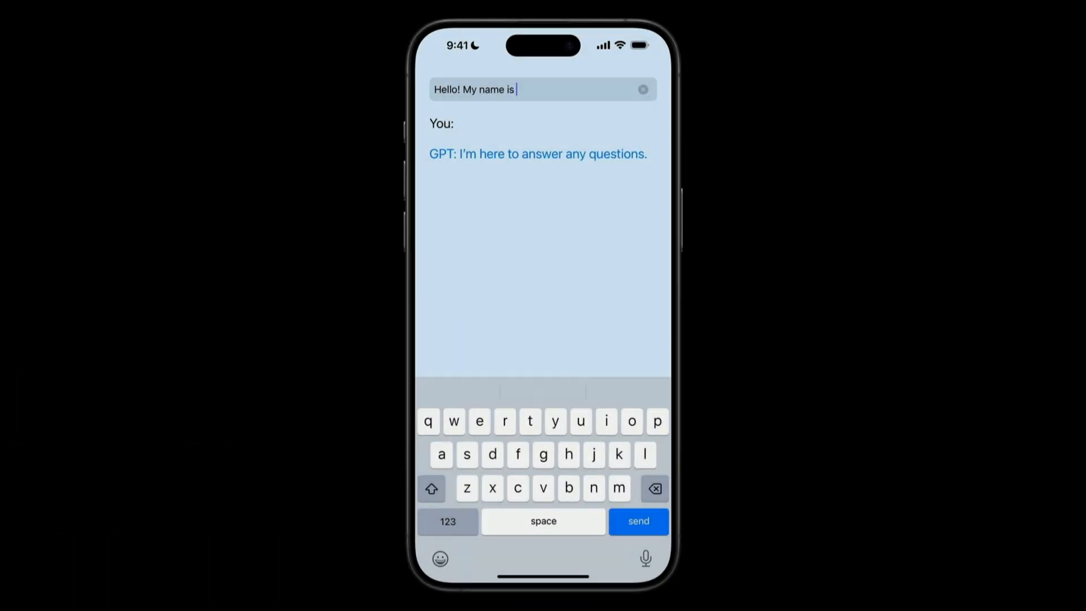
Search the interaction list for 'api' and insert the OpenAI API prefab.
left_click(636, 521)
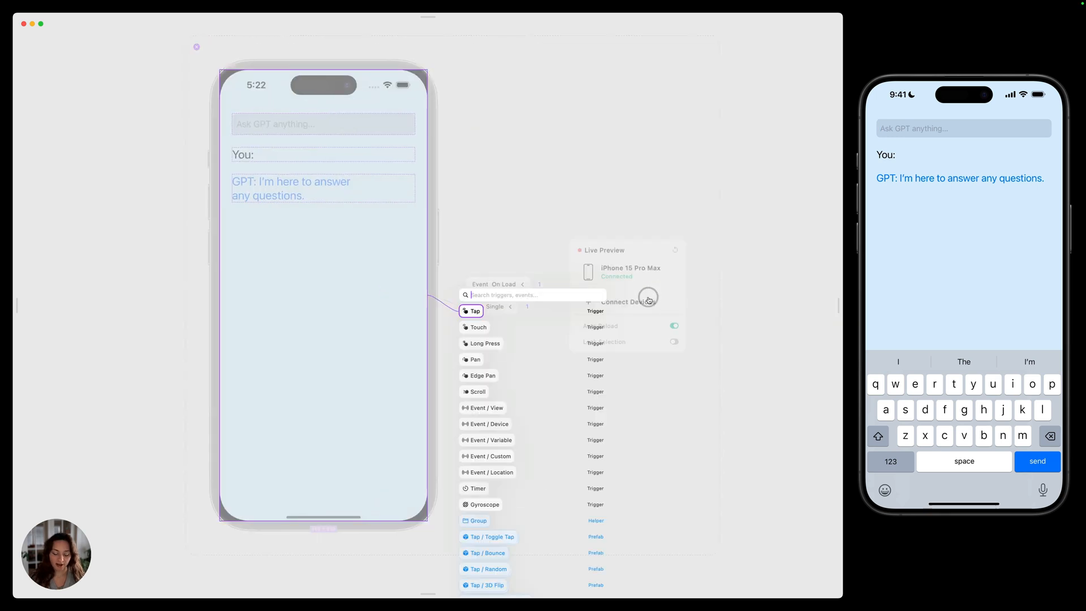
type("api")
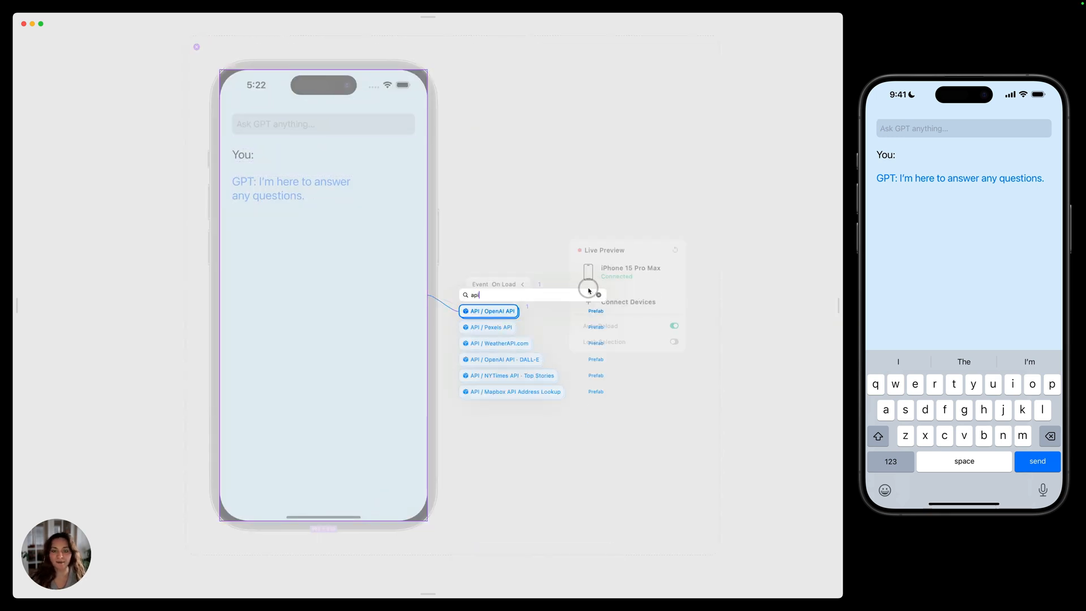
left_click(488, 310)
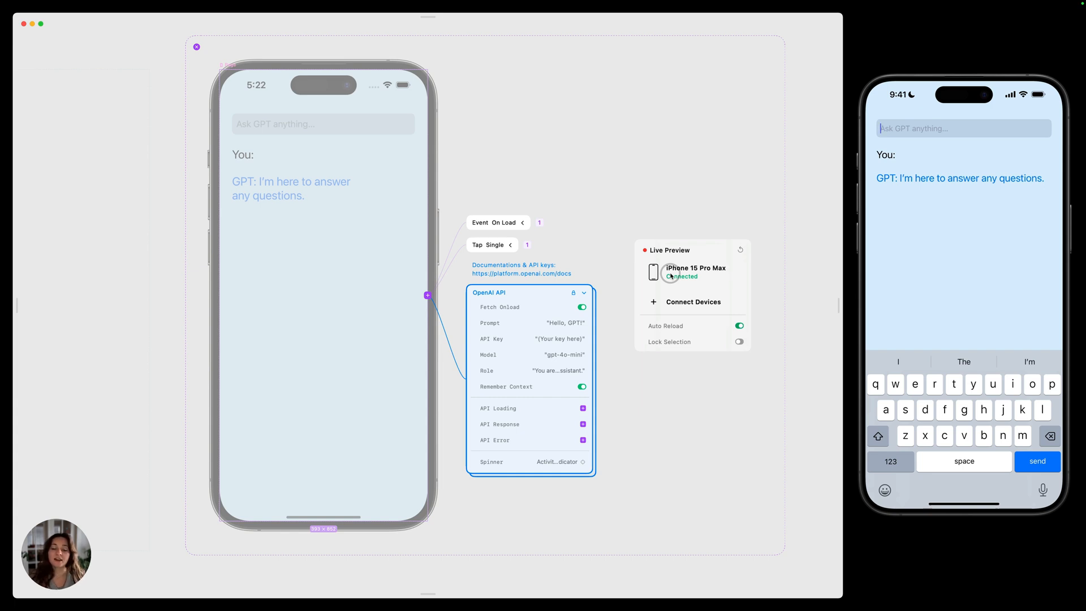
mouse_move(571, 297)
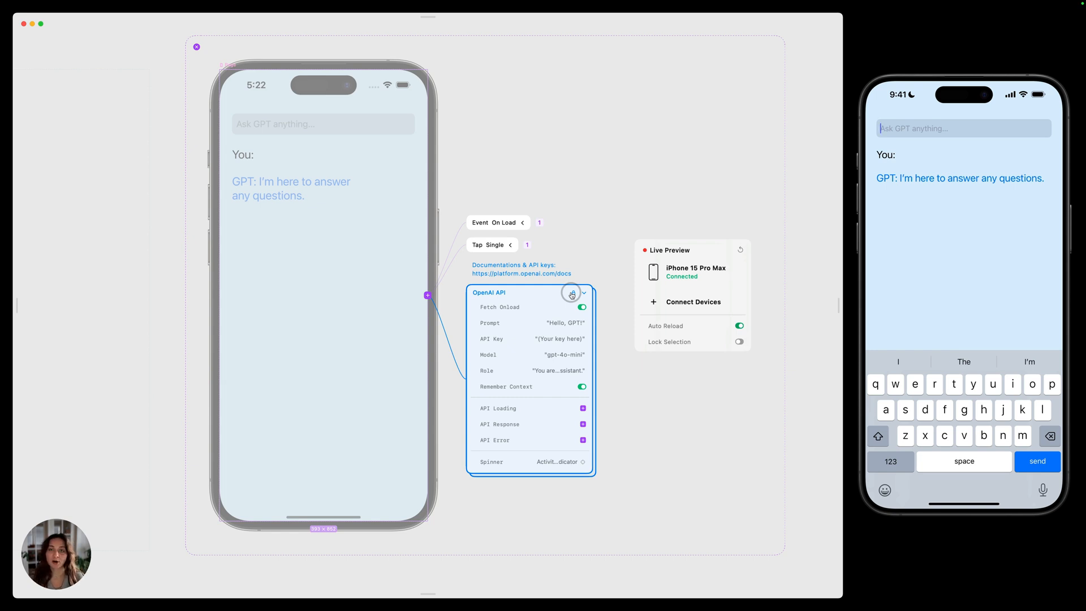
left_click(572, 292)
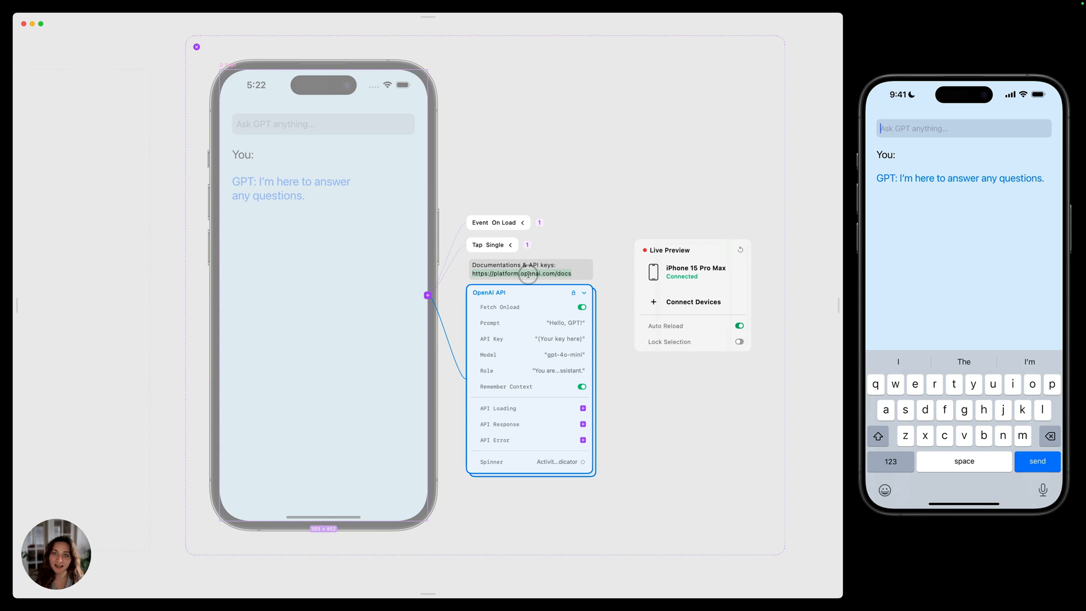
mouse_move(605, 271)
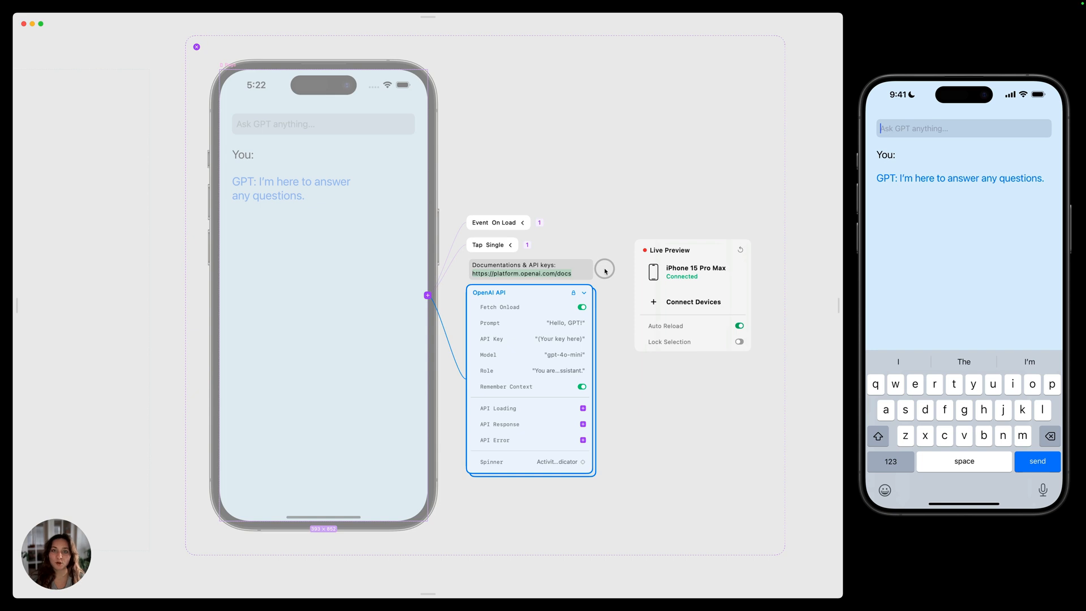
Replace the placeholder in the OpenAI API prefab's API Key field with the secret key.
left_click(526, 339)
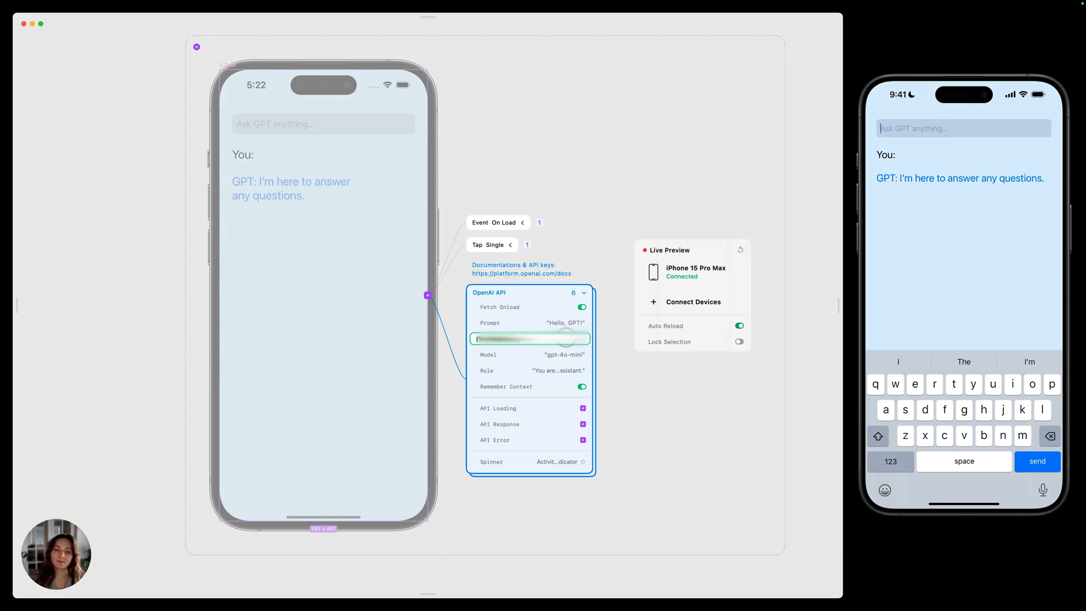
left_click(584, 292)
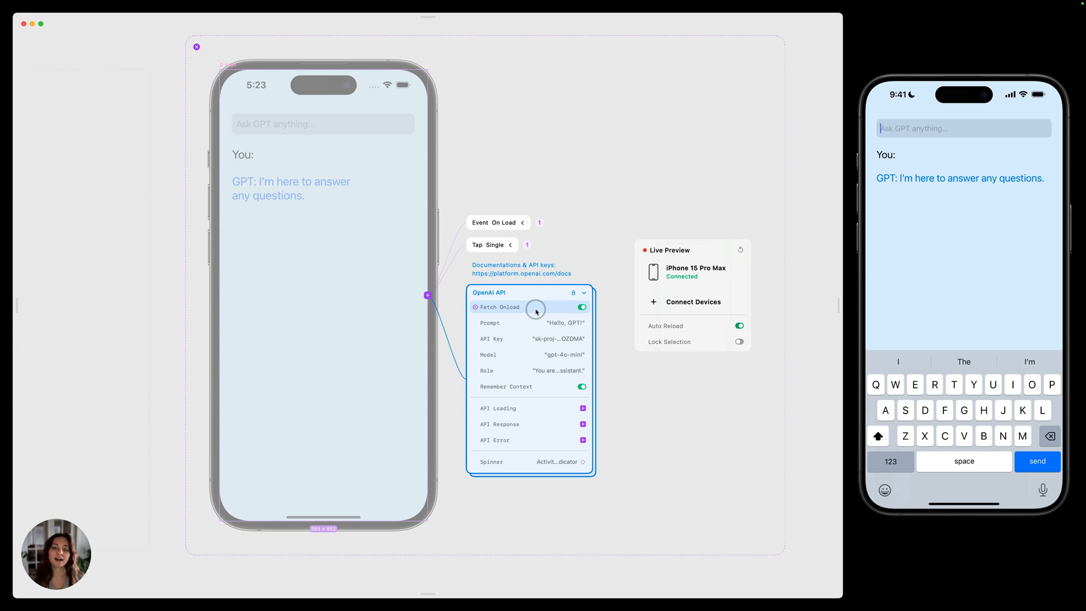
Switch off the OpenAI API prefab's Fetch Onload toggle.
left_click(580, 306)
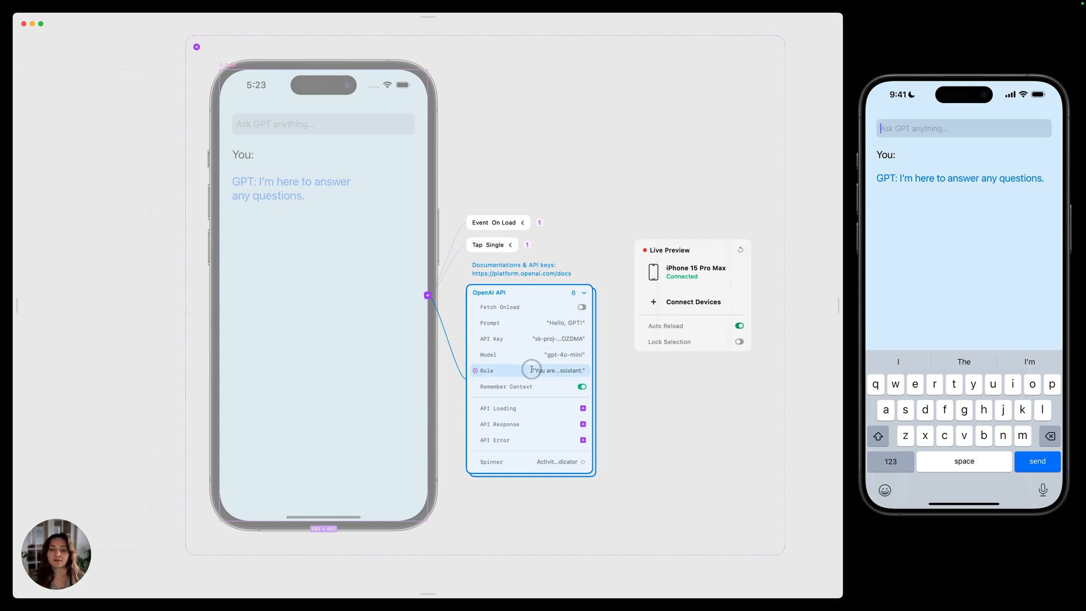
left_click(530, 370)
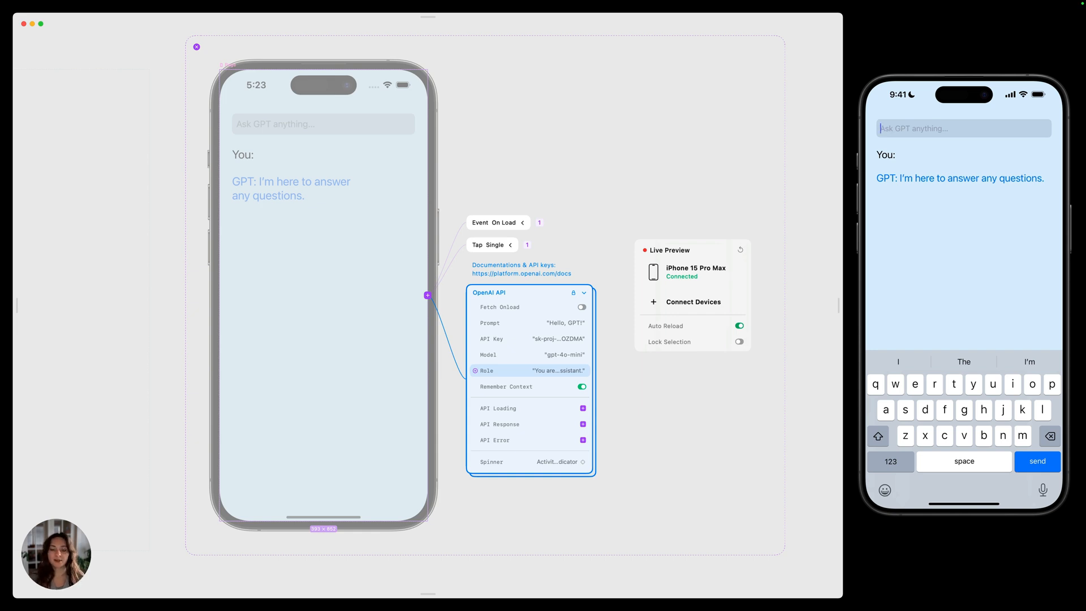
left_click(530, 408)
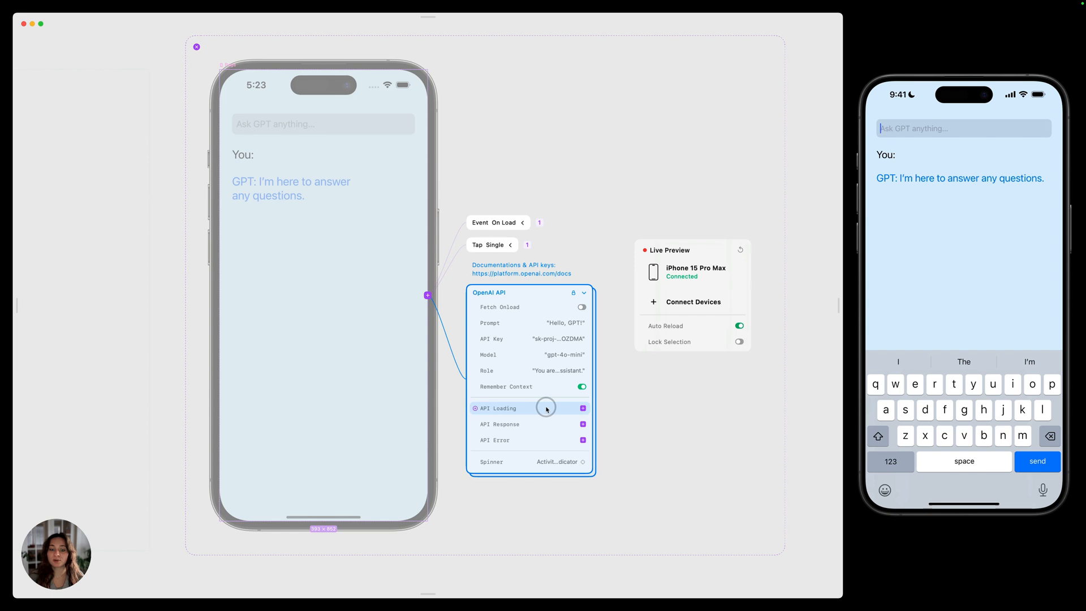
mouse_move(570, 409)
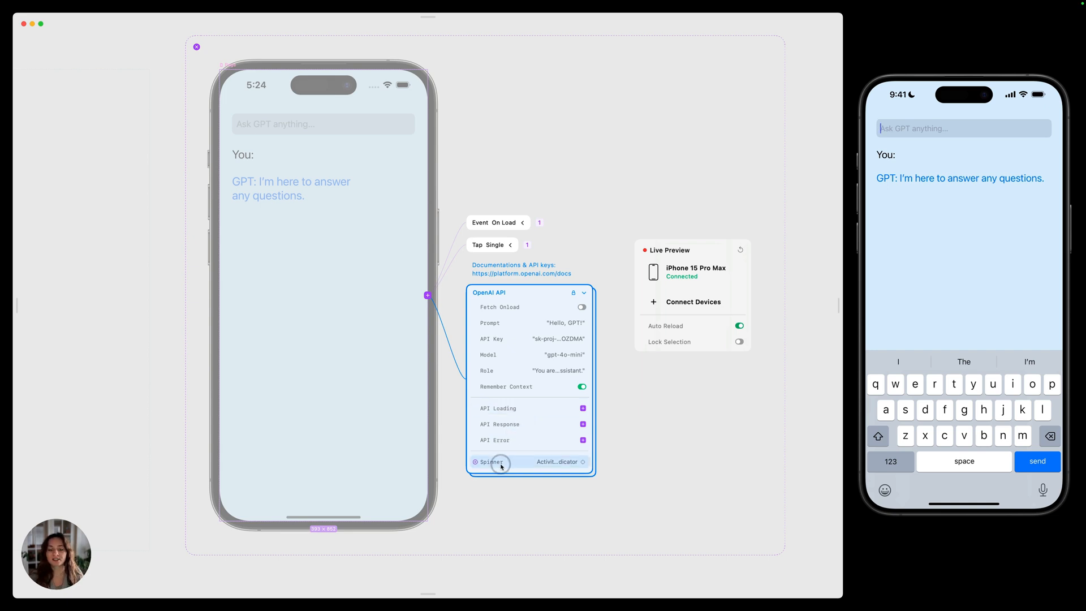
Select the Ask GPT text field to show its TextField Event and Set Variable action.
left_click(582, 462)
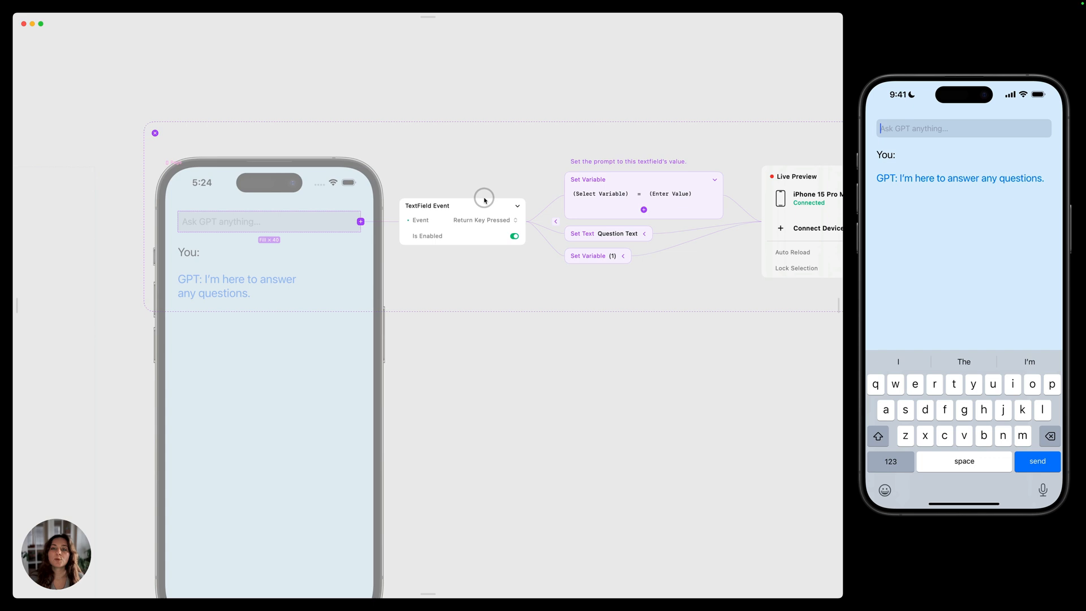
Point the Set Variable action at the OpenAIAPI prefab's #Prompt, found by searching 'page'.
left_click(599, 194)
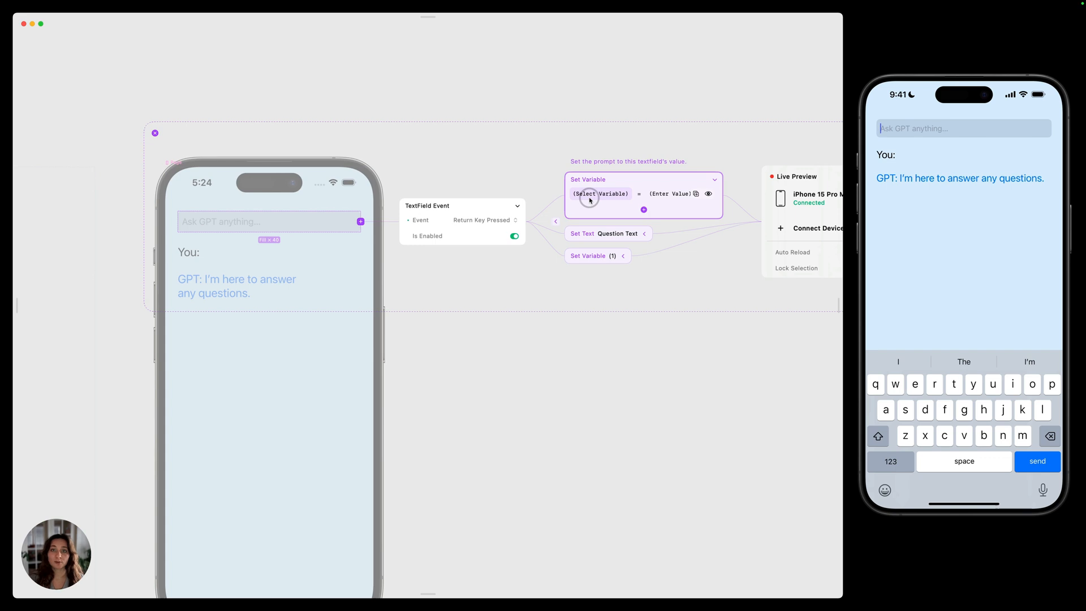
left_click(601, 193)
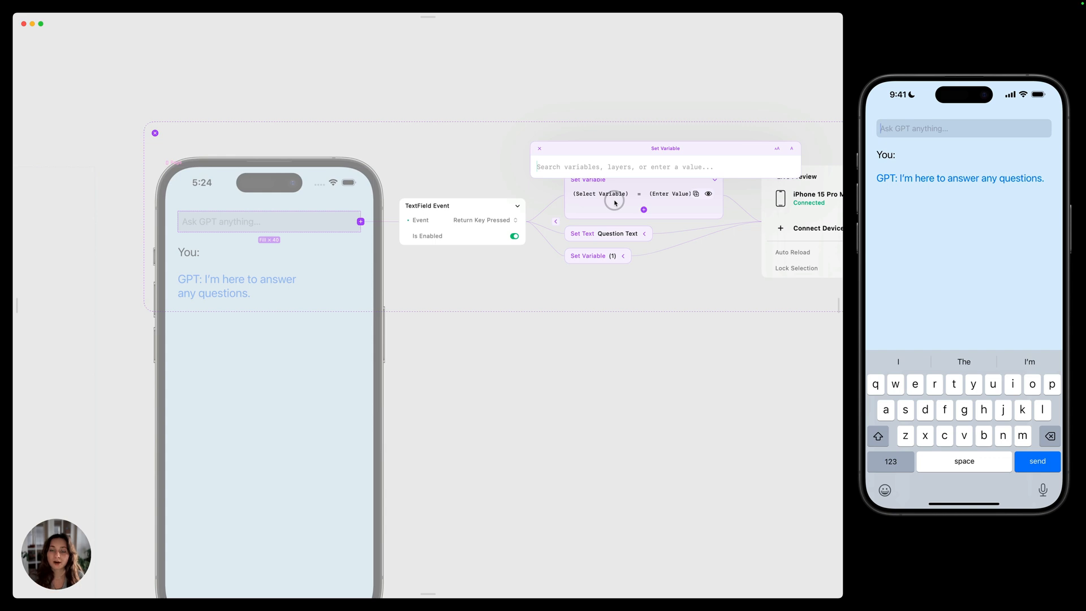
type("page")
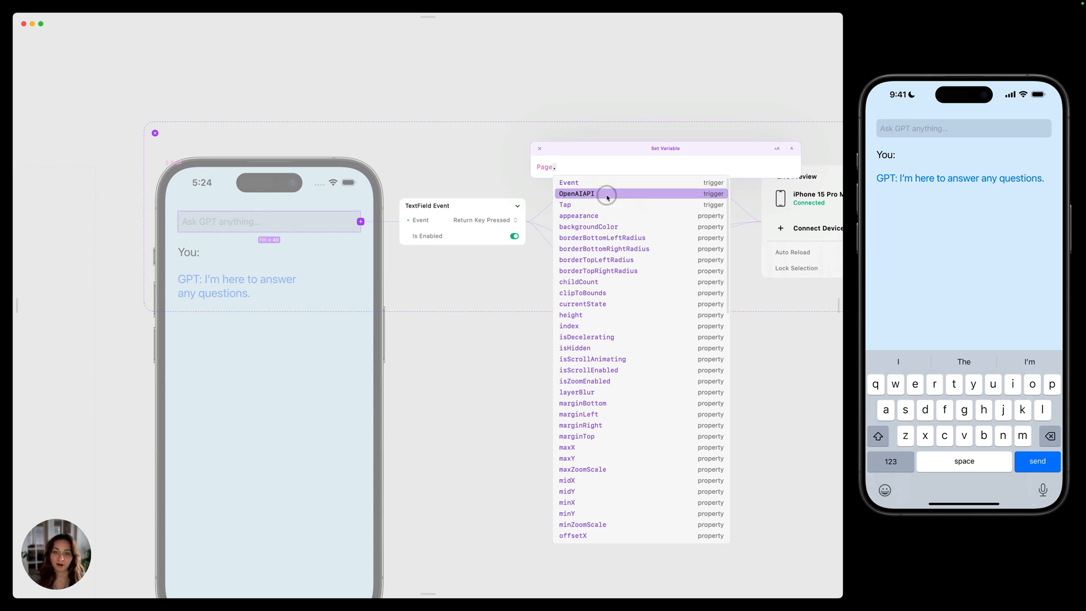
left_click(575, 193)
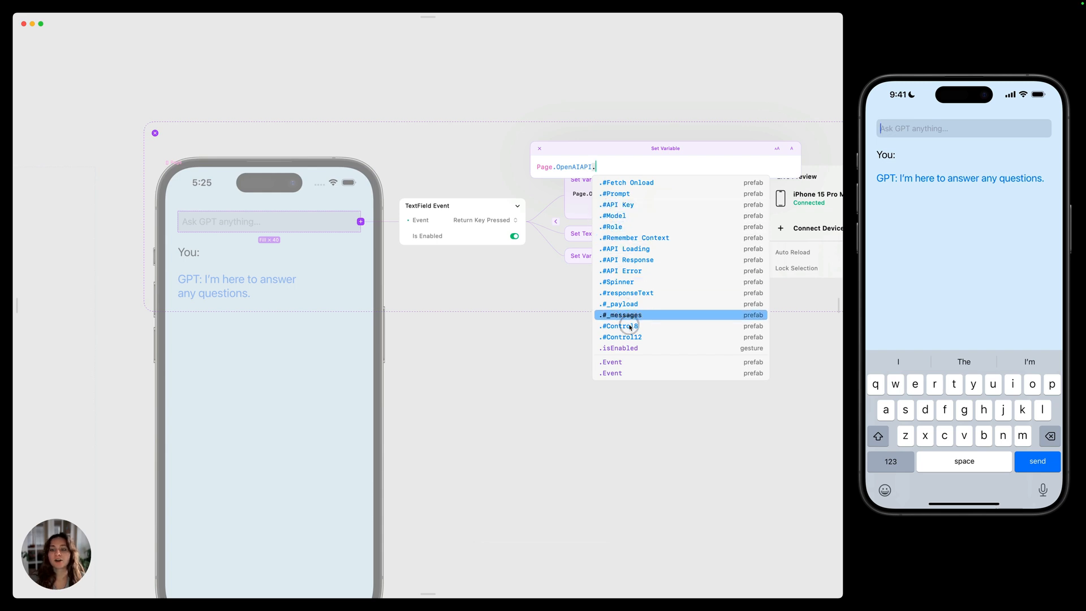
mouse_move(639, 182)
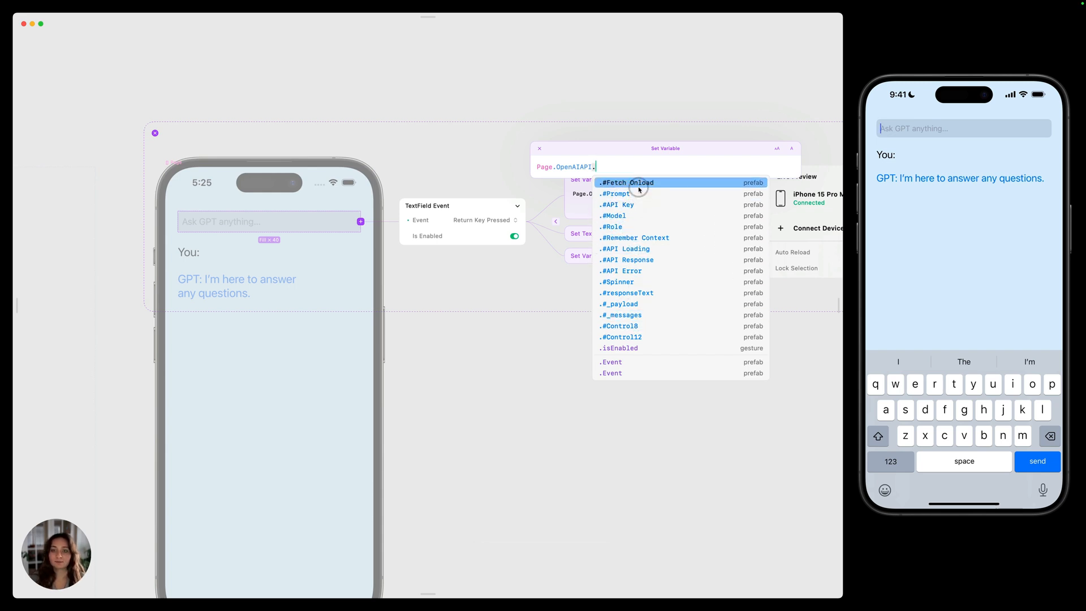
left_click(616, 193)
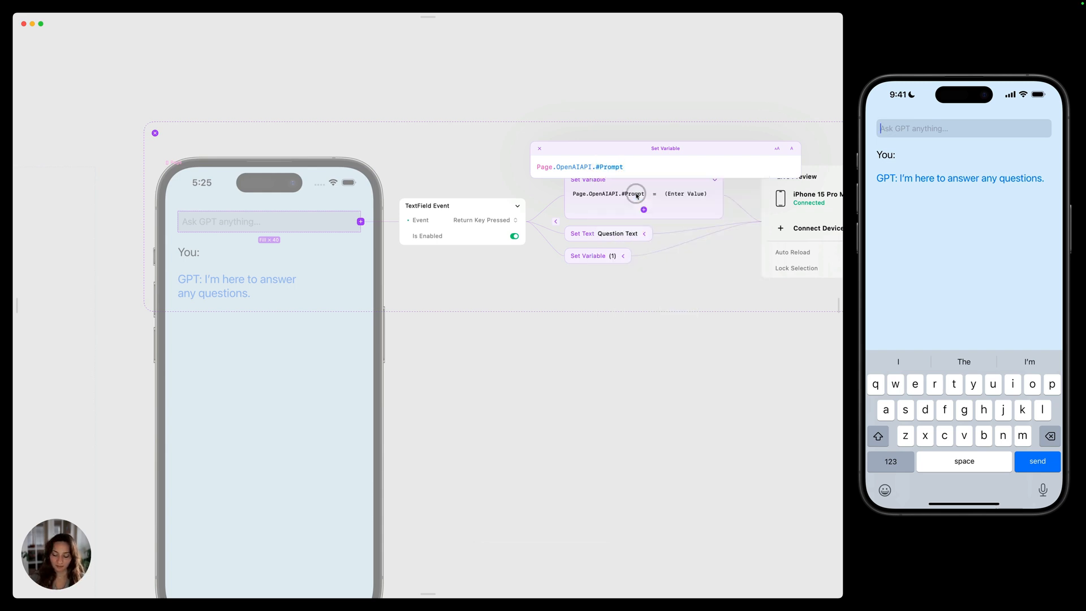
left_click(635, 194)
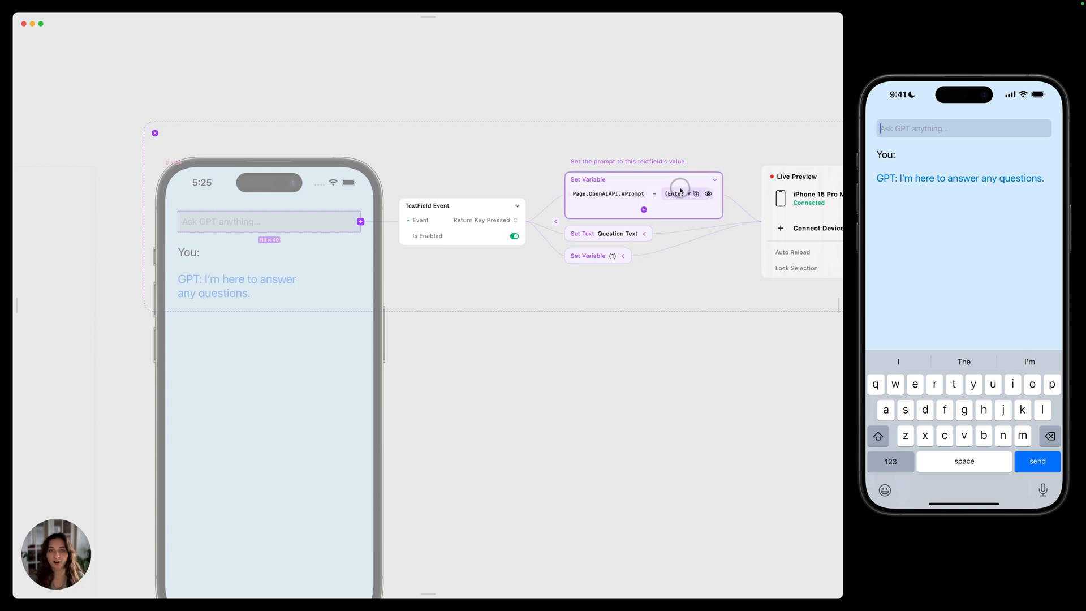
Begin setting the Prompt's value to the text field's own value by entering 'self.'.
left_click(678, 194)
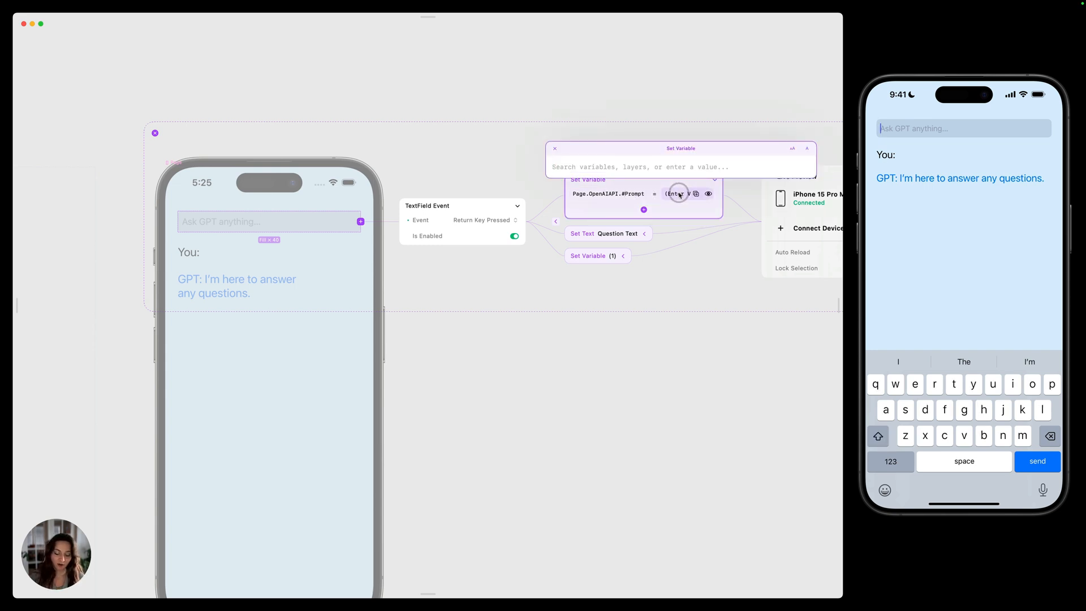
type("self")
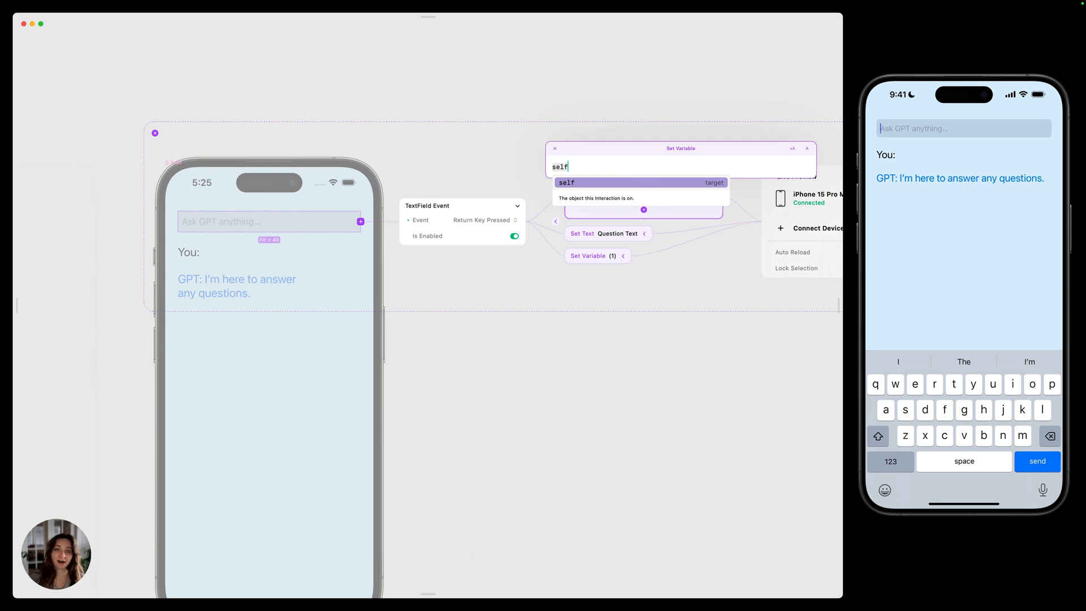
type(".")
type("set t")
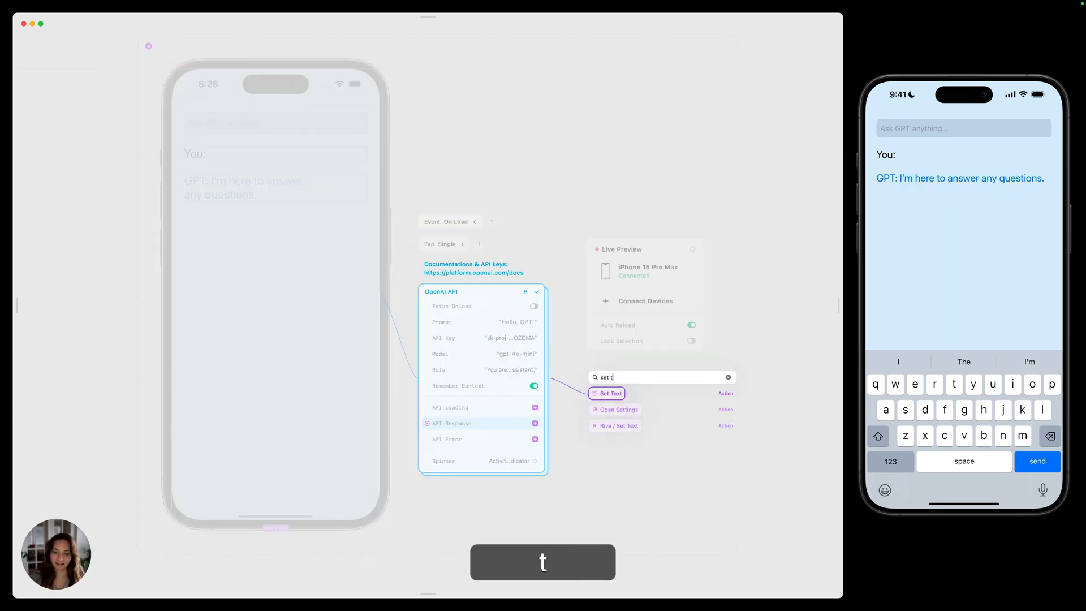
Add a Set Text action writing #responseText into the Response Text label.
left_click(610, 393)
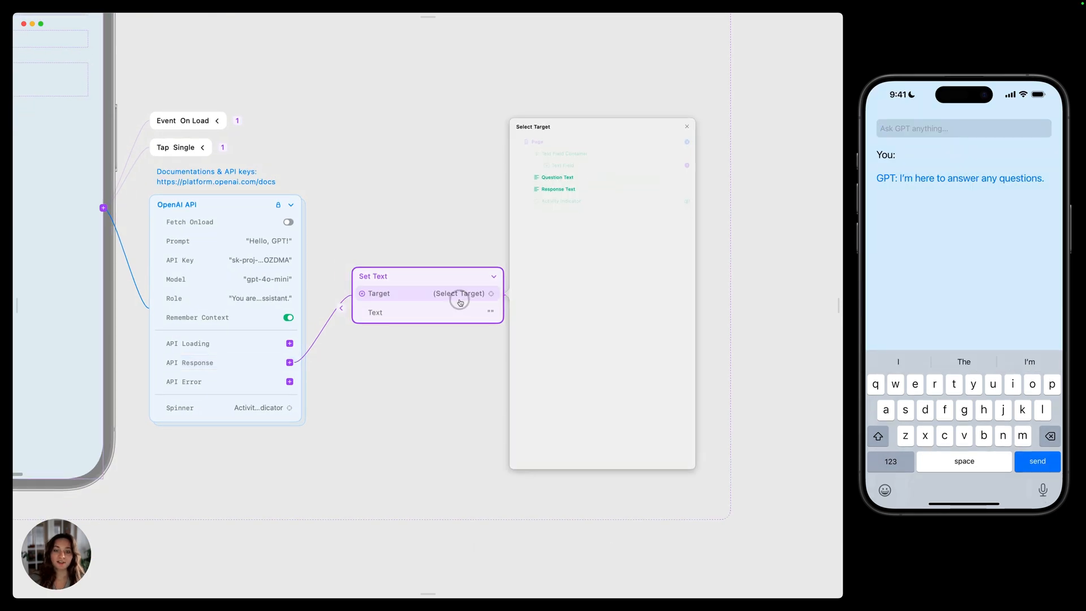
left_click(557, 189)
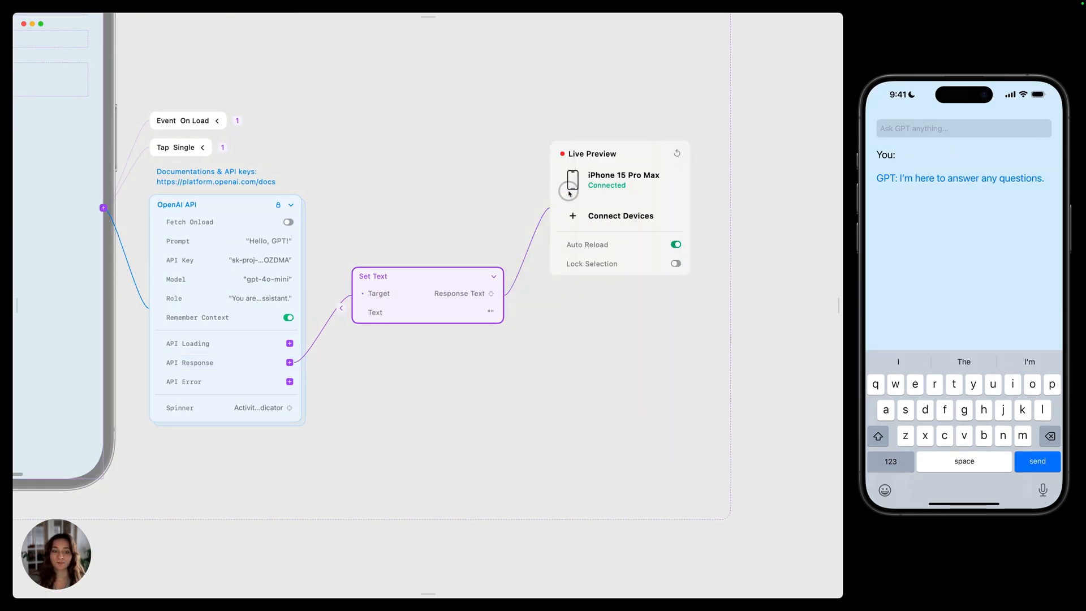
left_click(490, 312)
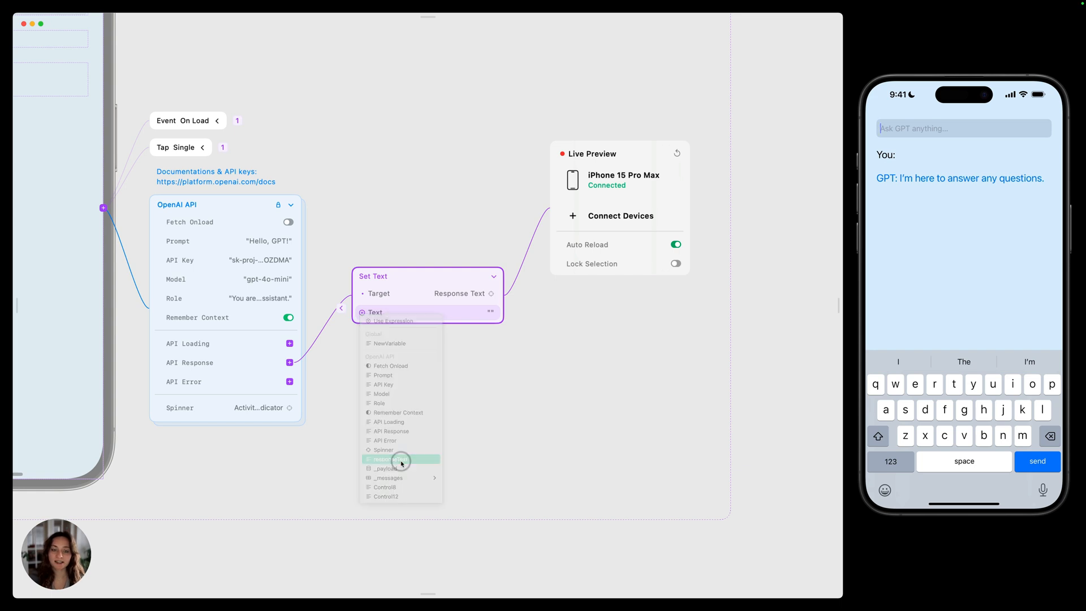
left_click(399, 459)
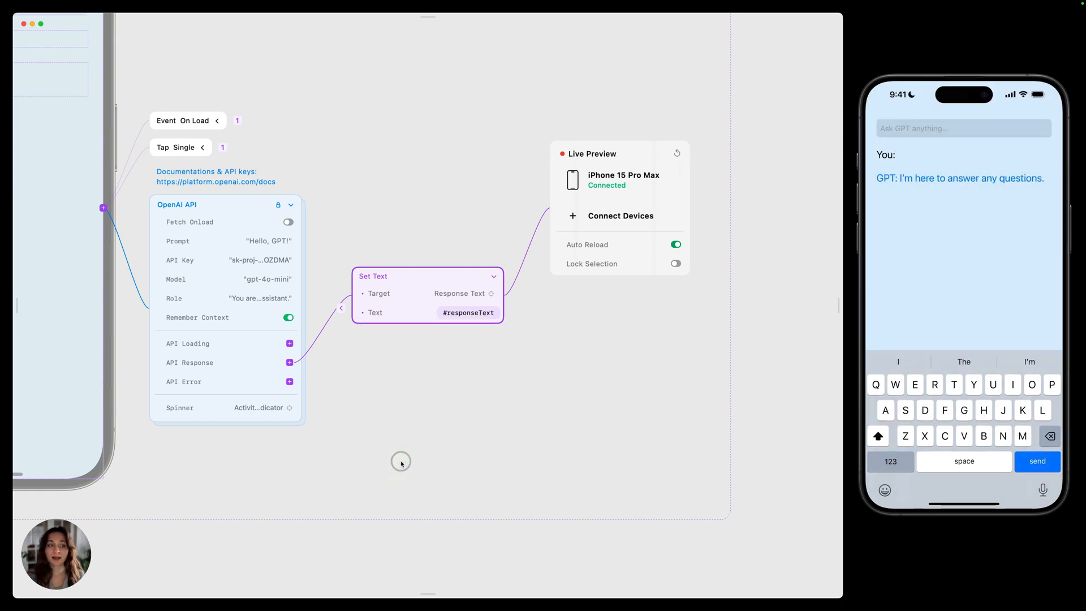
left_click(962, 129)
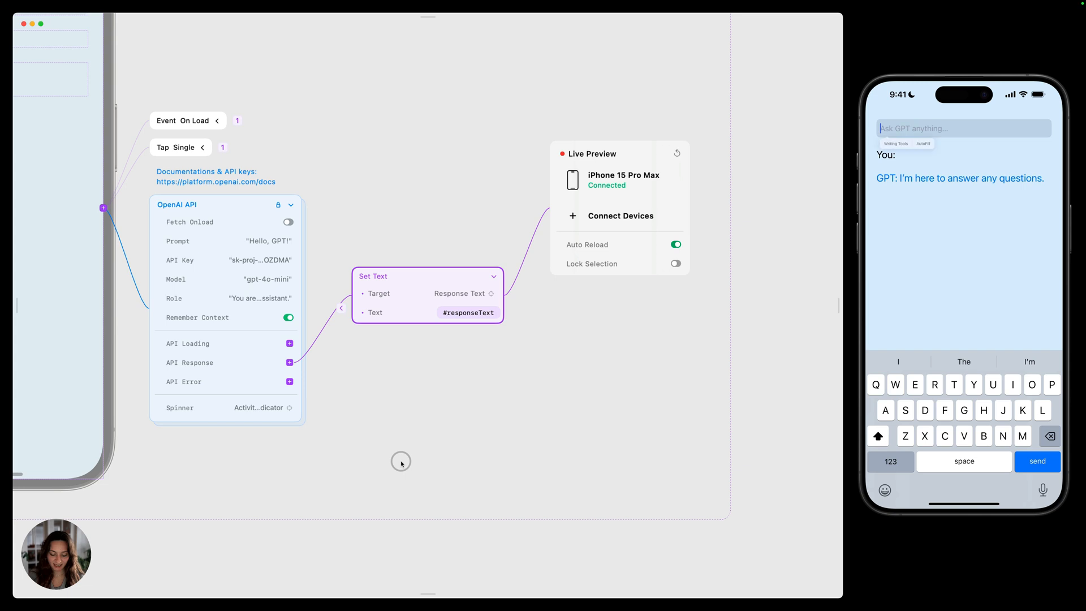
Type 'Hello!' and a follow-up question on the iPhone preview and send it.
type("Hello! My name is har")
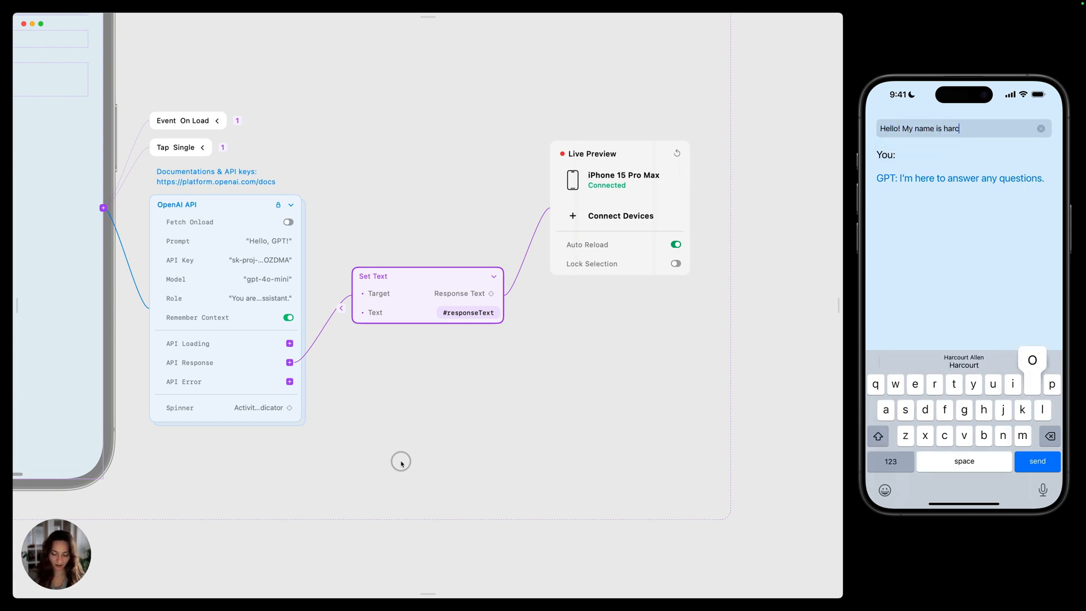
type("court. How are to")
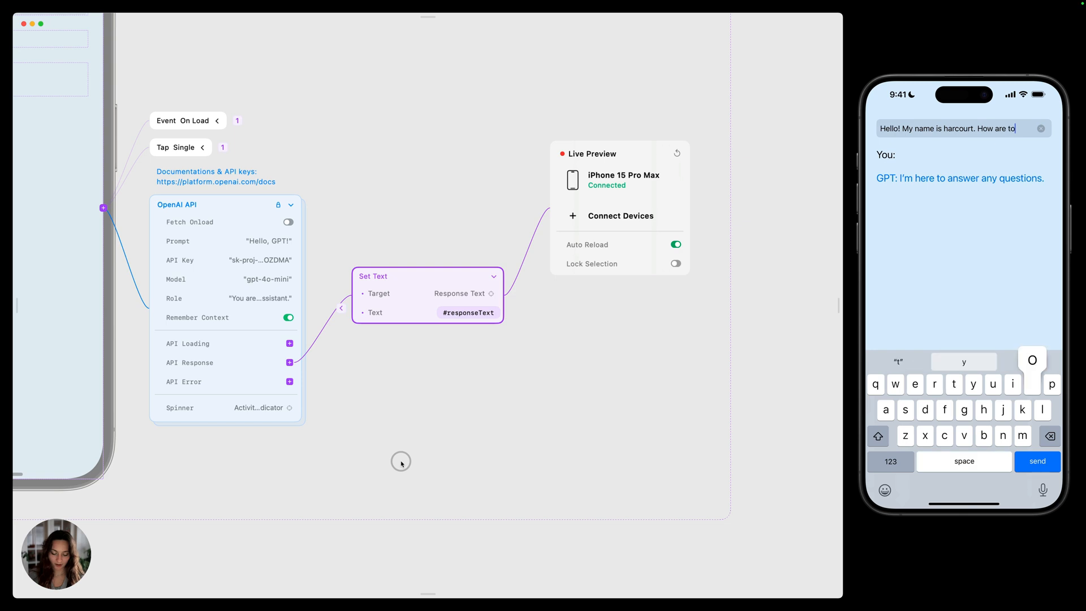
left_click(1036, 461)
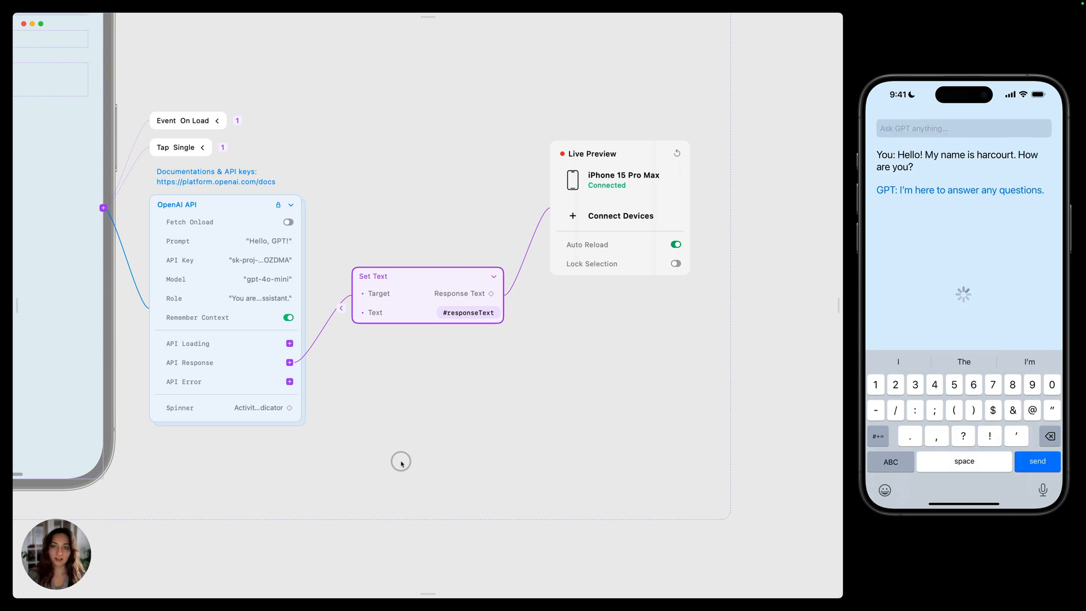